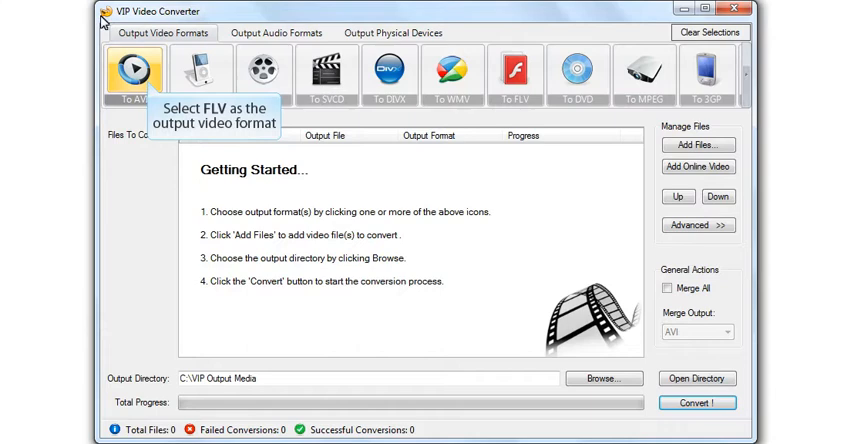
# - Choose AVI as the output video format from the AVI format variants
pyautogui.click(130, 76)
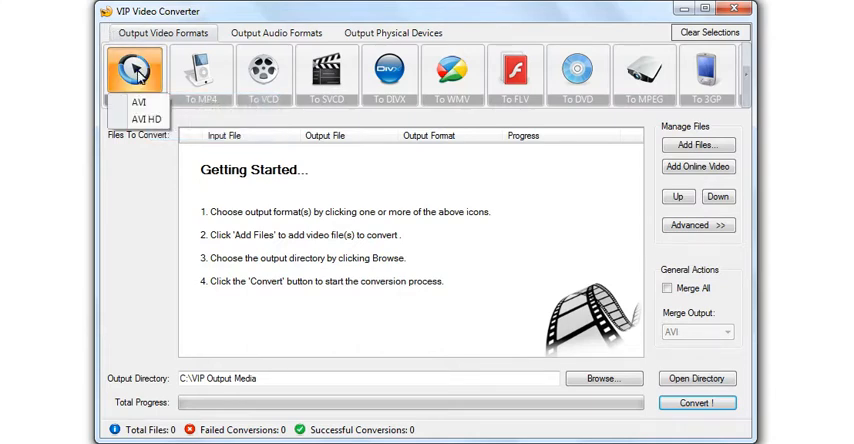
pyautogui.moveTo(138, 102)
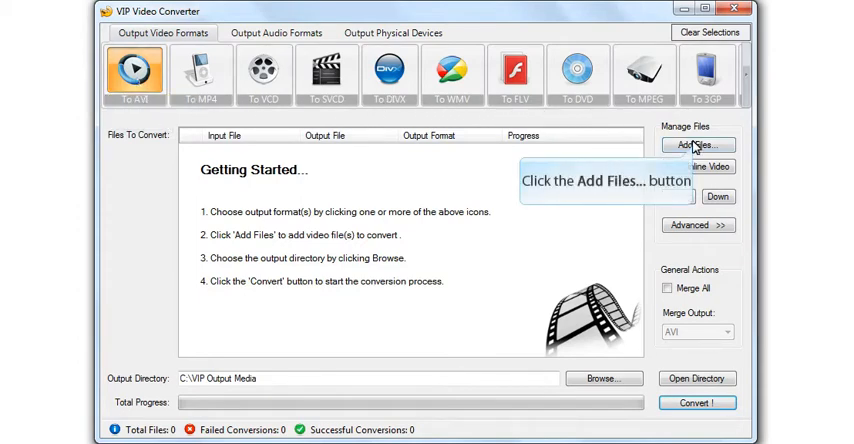
# - Add sample2.avi and sample3.avi to the queue and move sample2 below sample3
pyautogui.click(700, 146)
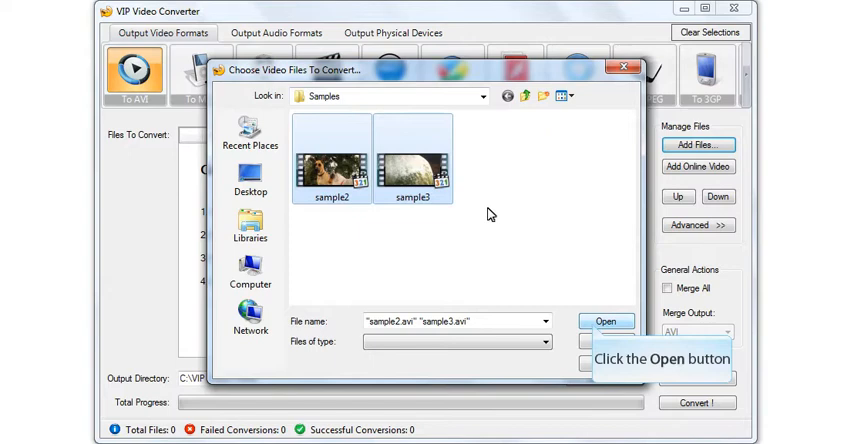
pyautogui.click(604, 320)
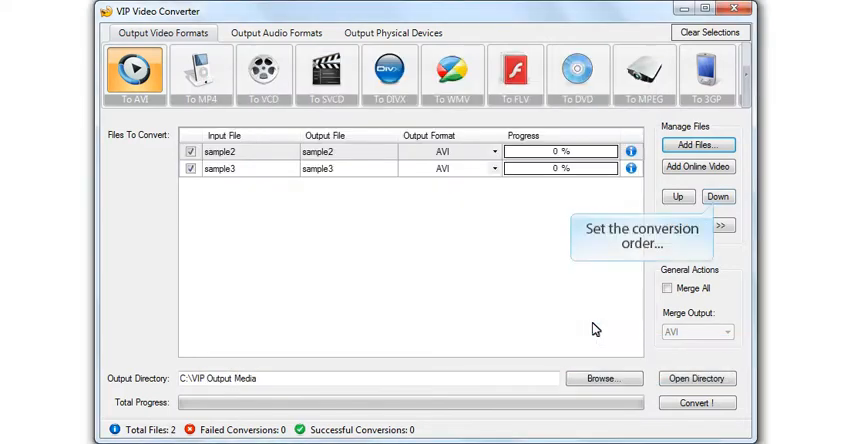
pyautogui.moveTo(716, 226)
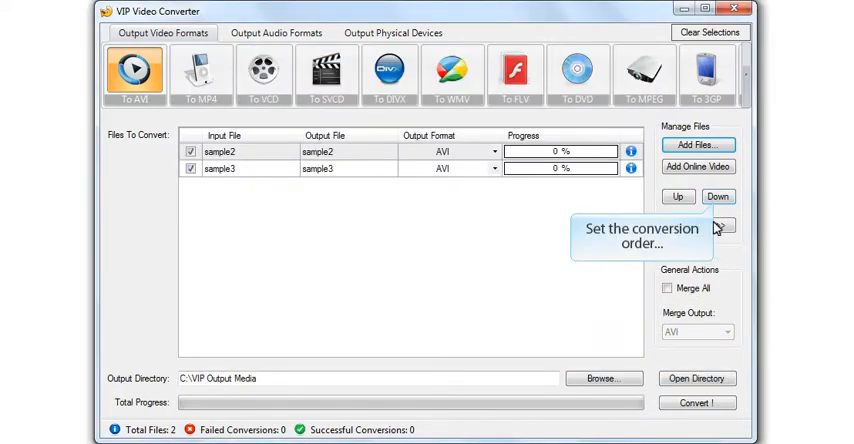
pyautogui.click(716, 196)
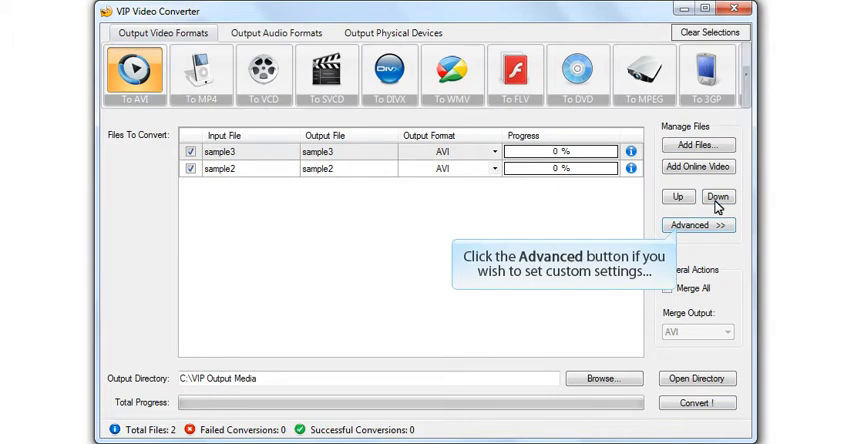
pyautogui.click(708, 226)
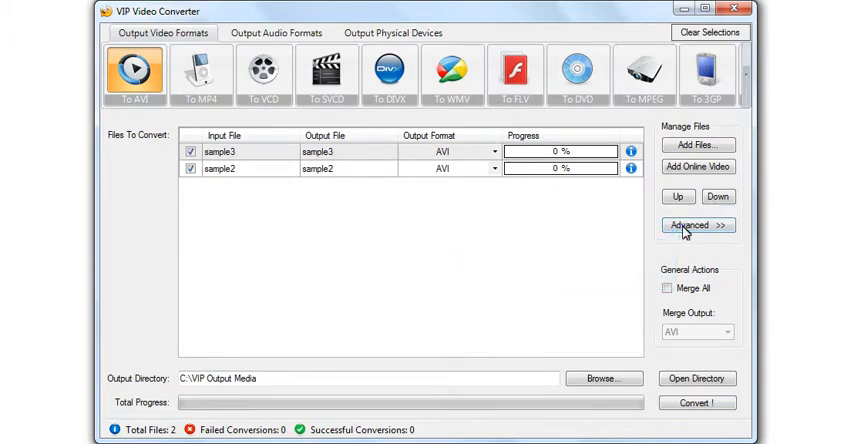
# - In Advanced settings use video bitrate 1500, audio bitrate 192 and sample rate 22050
pyautogui.click(696, 222)
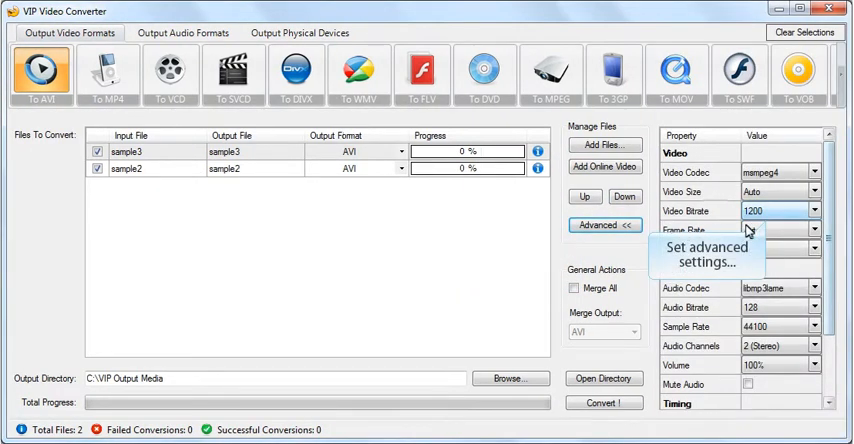
pyautogui.click(812, 214)
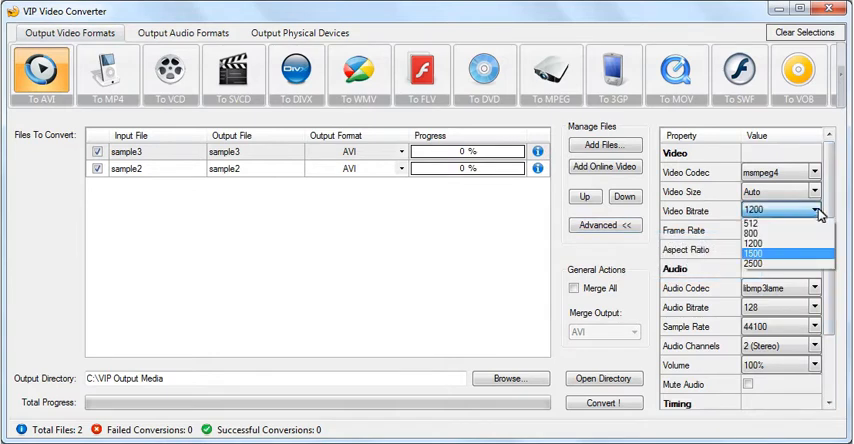
pyautogui.moveTo(788, 256)
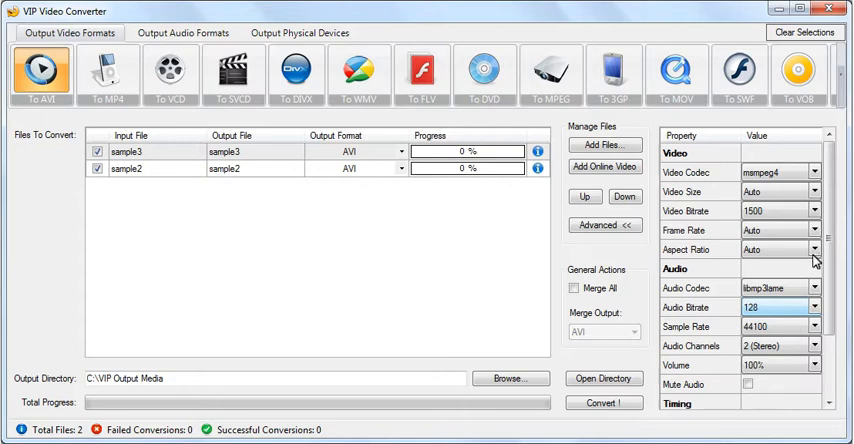
pyautogui.click(814, 308)
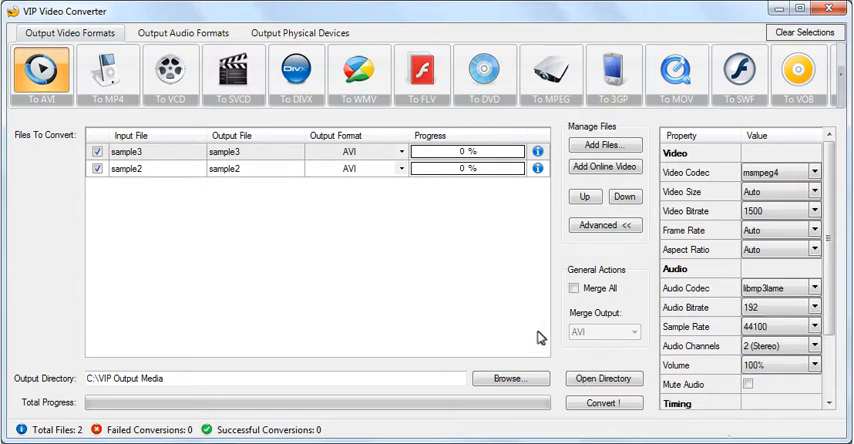
pyautogui.moveTo(488, 174)
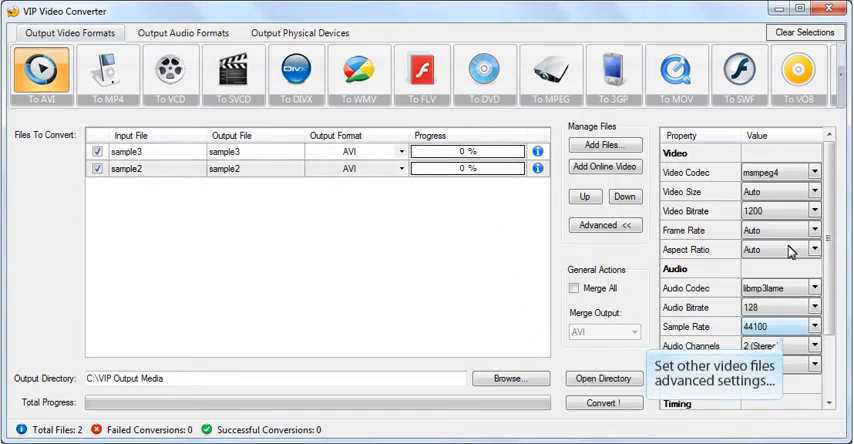
pyautogui.click(814, 328)
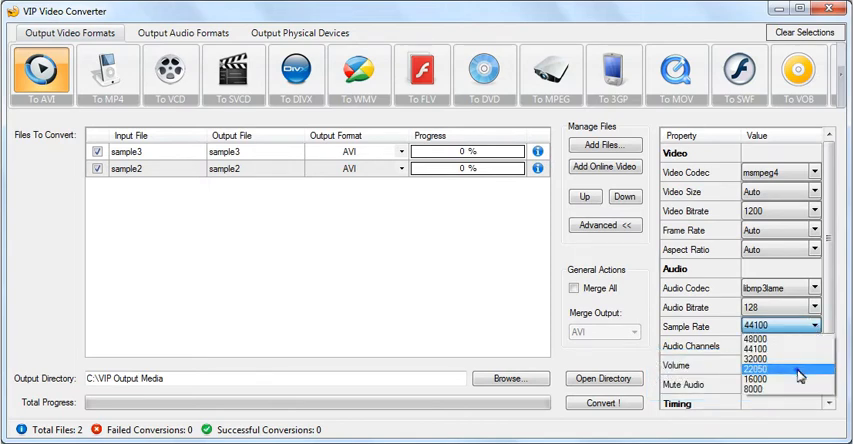
pyautogui.click(776, 364)
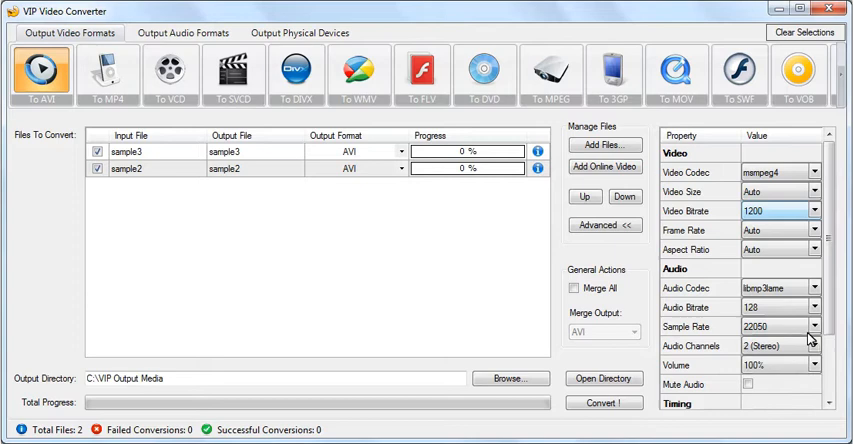
pyautogui.click(814, 212)
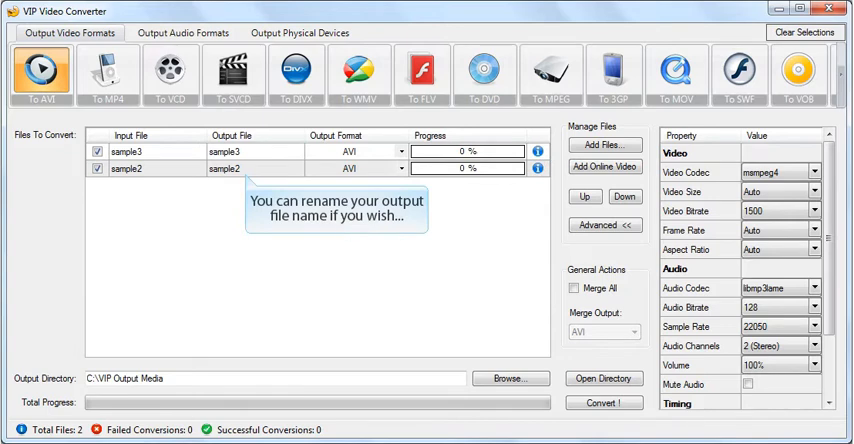
# - Name sample2's output file MyVideoName
pyautogui.write('MyVi')
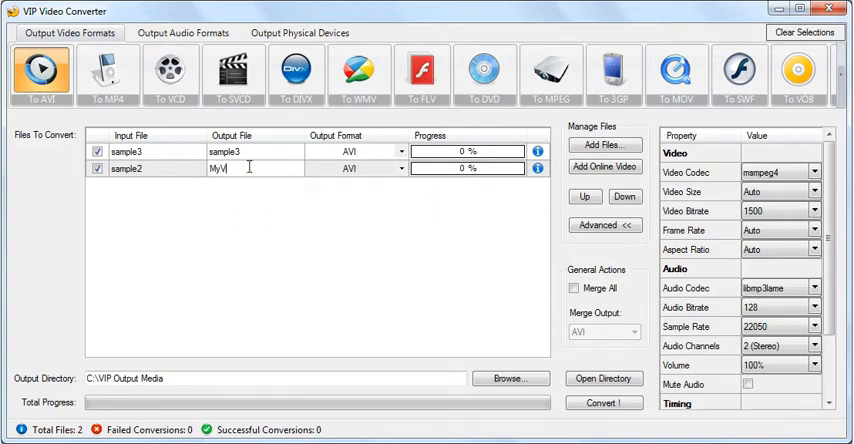
pyautogui.write('VideoNam')
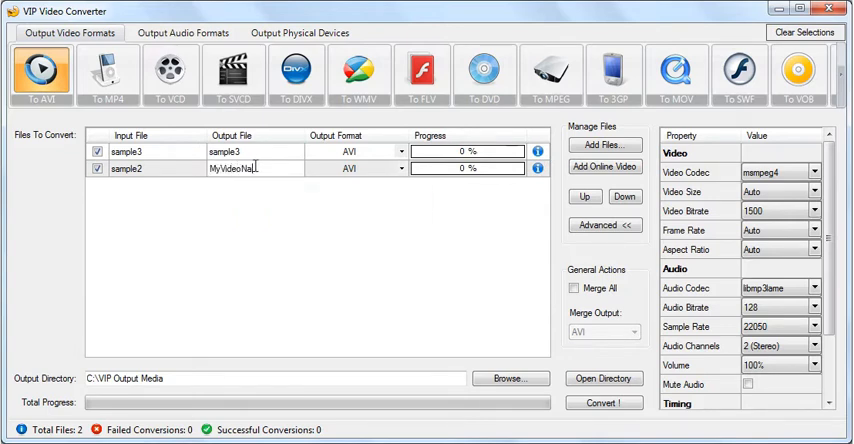
pyautogui.click(192, 32)
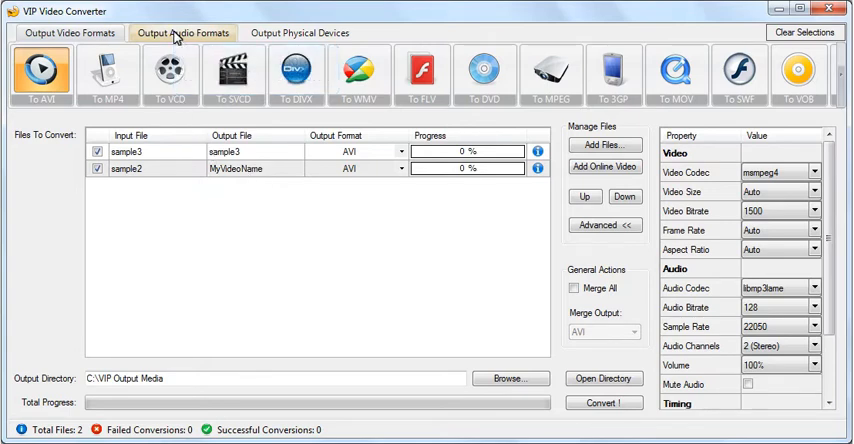
pyautogui.click(184, 36)
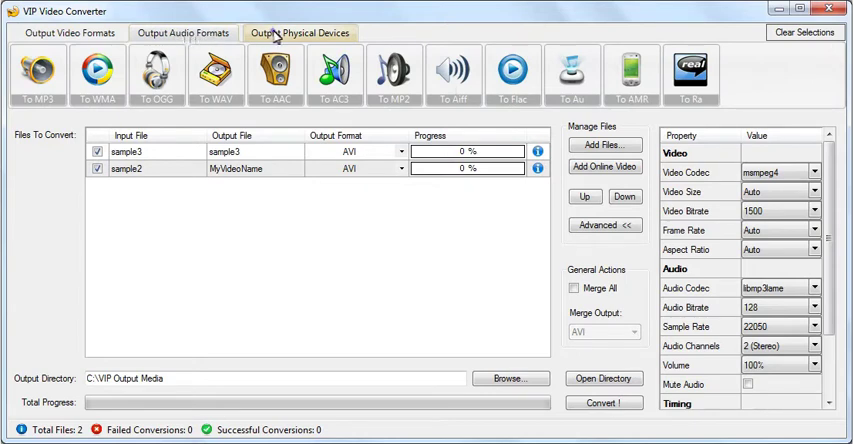
pyautogui.click(300, 32)
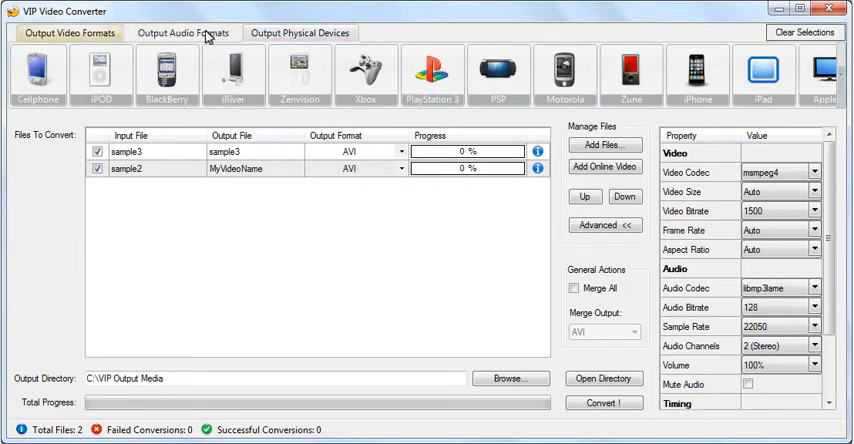
pyautogui.click(66, 32)
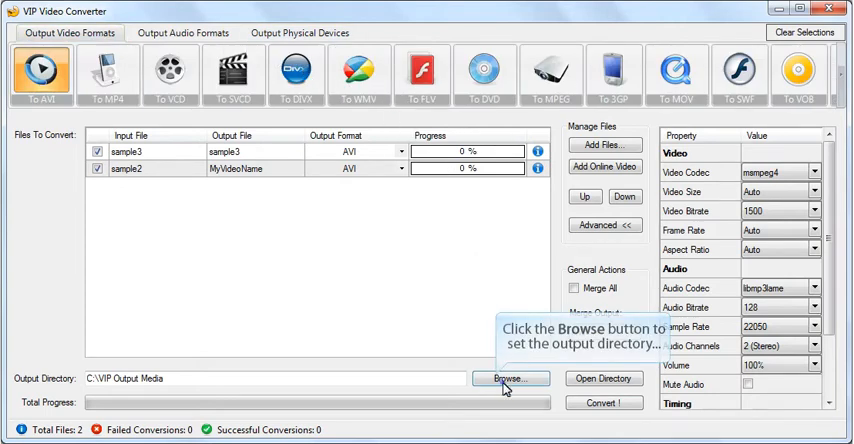
# - Set the output directory to the Videos folder on drive D
pyautogui.click(512, 378)
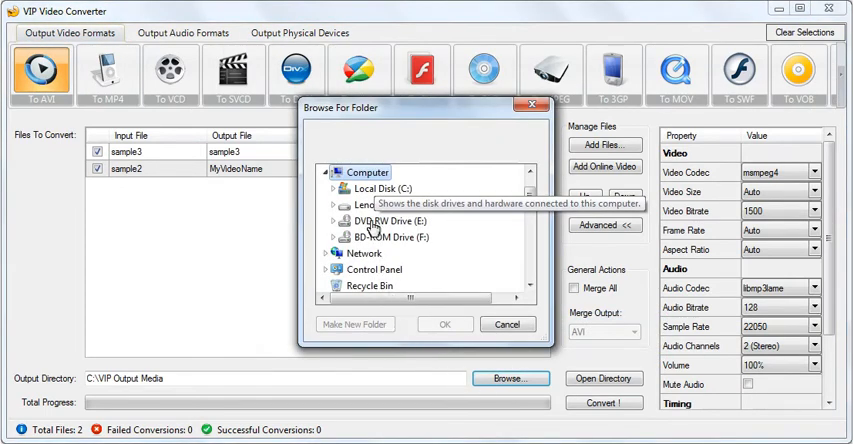
pyautogui.moveTo(390, 204)
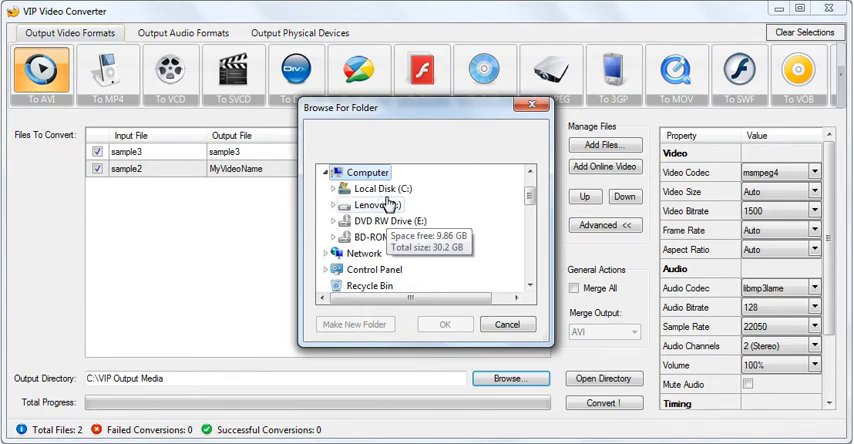
pyautogui.click(334, 204)
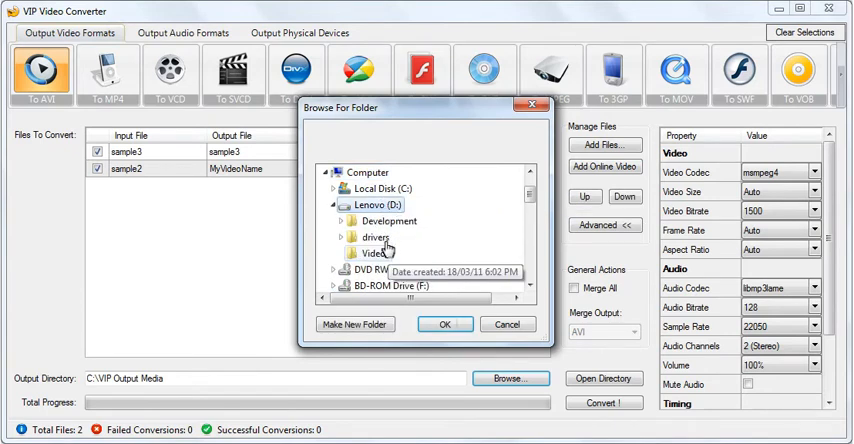
pyautogui.click(378, 252)
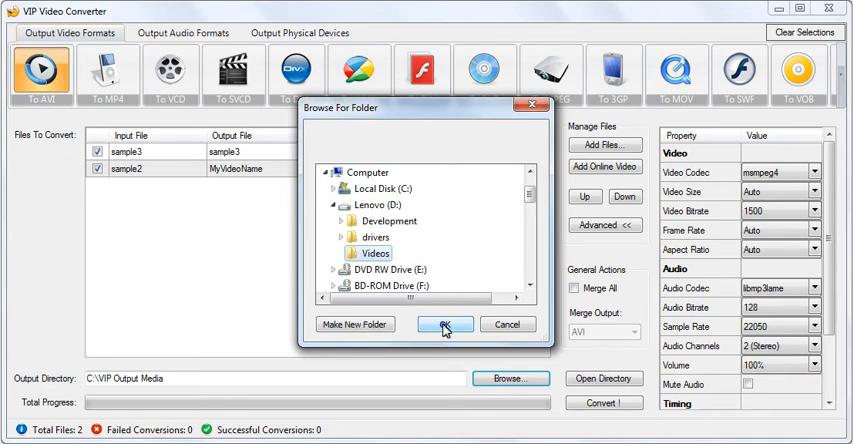
pyautogui.click(444, 324)
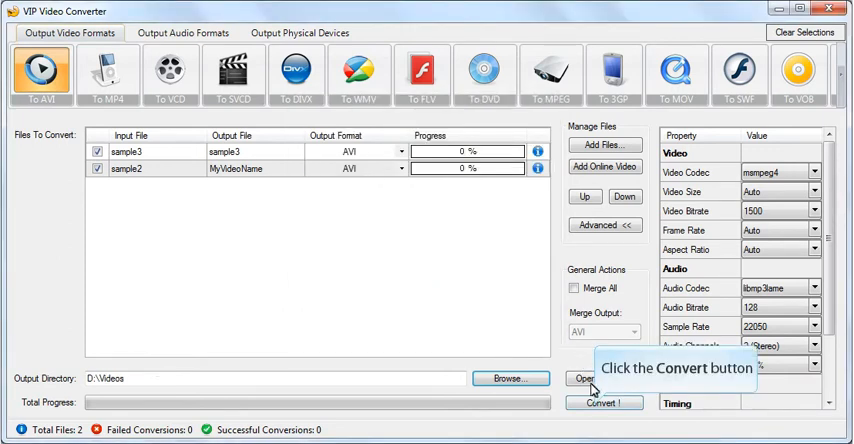
# - Start converting both queued videos to AVI
pyautogui.click(606, 402)
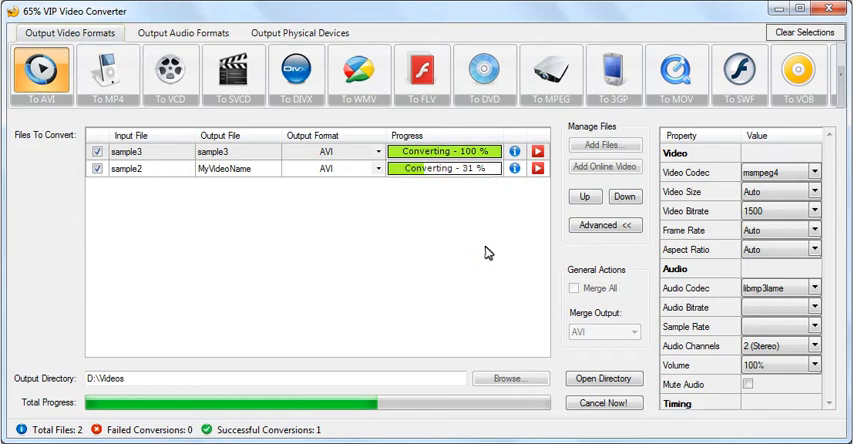
pyautogui.moveTo(380, 296)
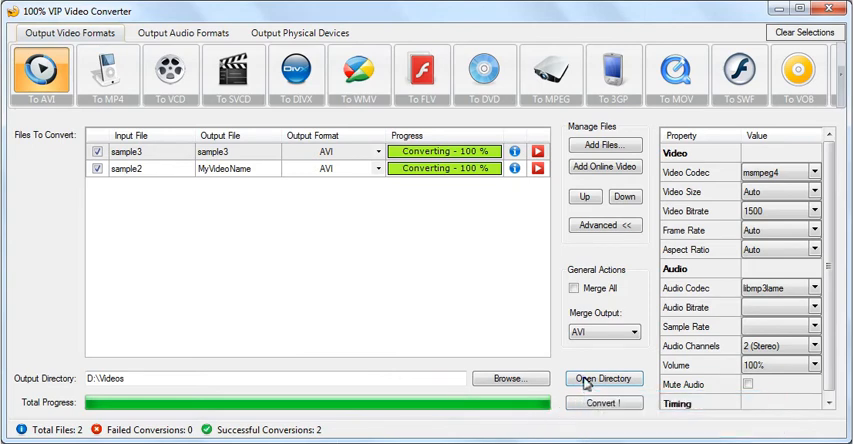
# - Show the output folder in Explorer and check the converted sample3 file's details
pyautogui.click(604, 378)
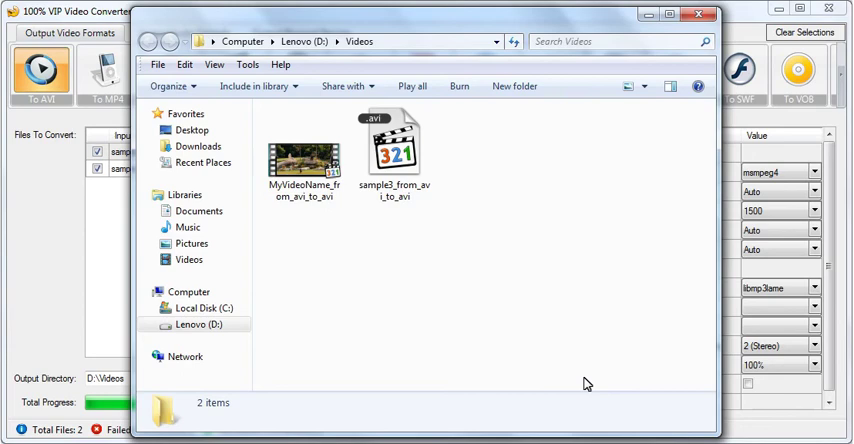
pyautogui.click(396, 156)
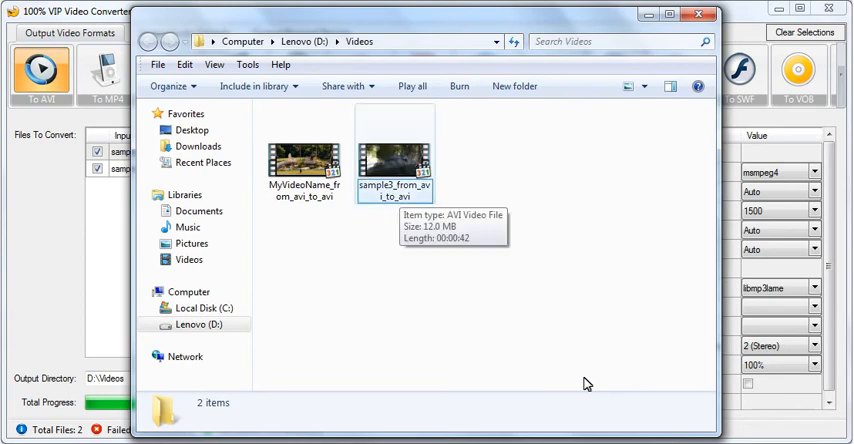